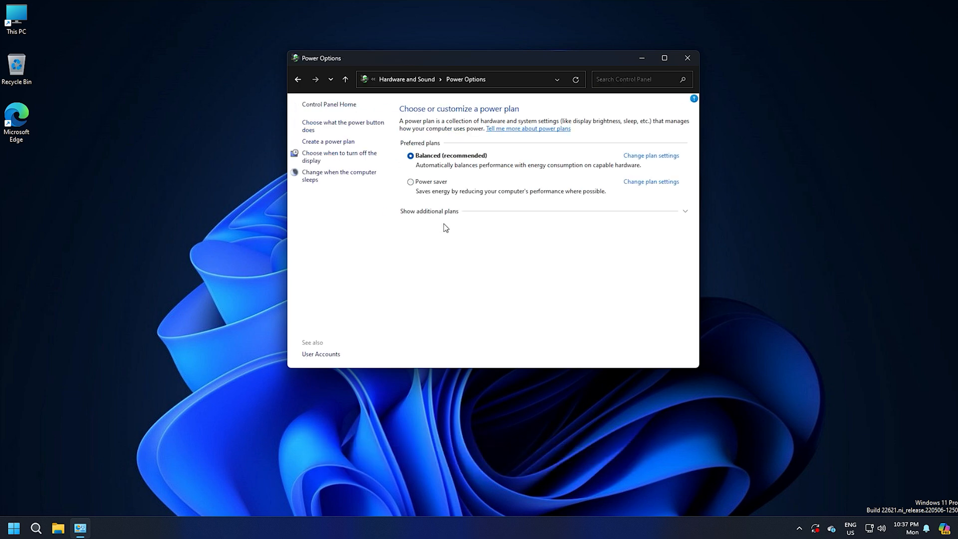
Step: Scroll the TheWindowsClub missing power plans article down to the powercfg /a Modern Standby section
click(429, 210)
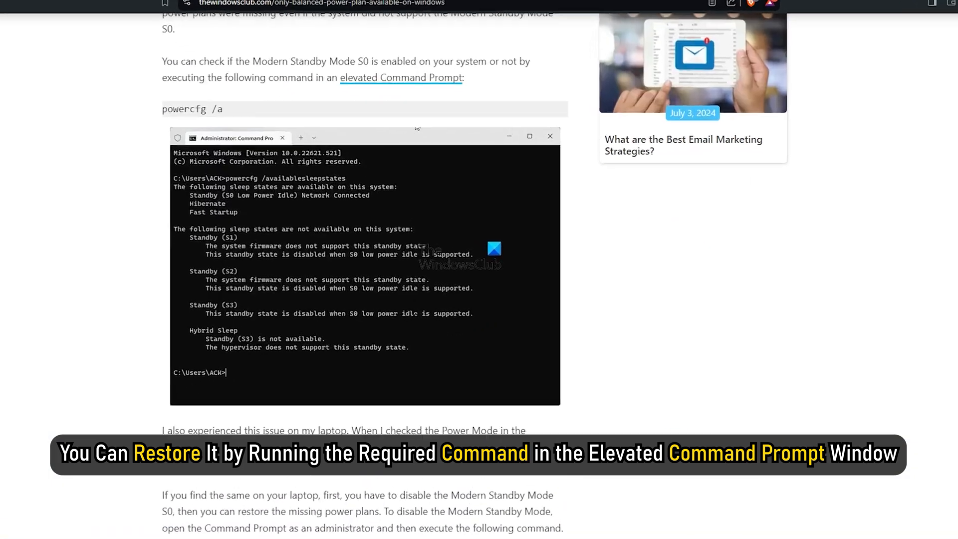
scroll(down, 3)
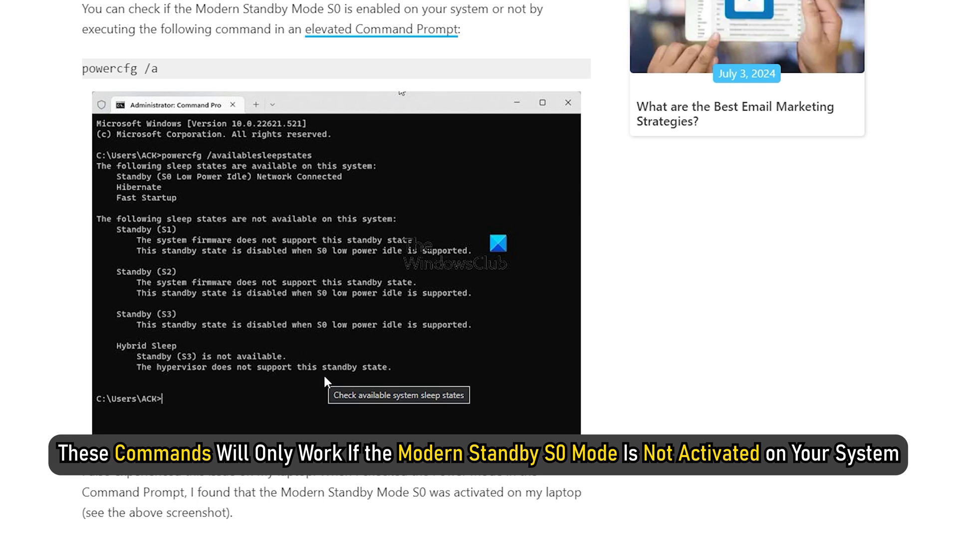
scroll(down, 3)
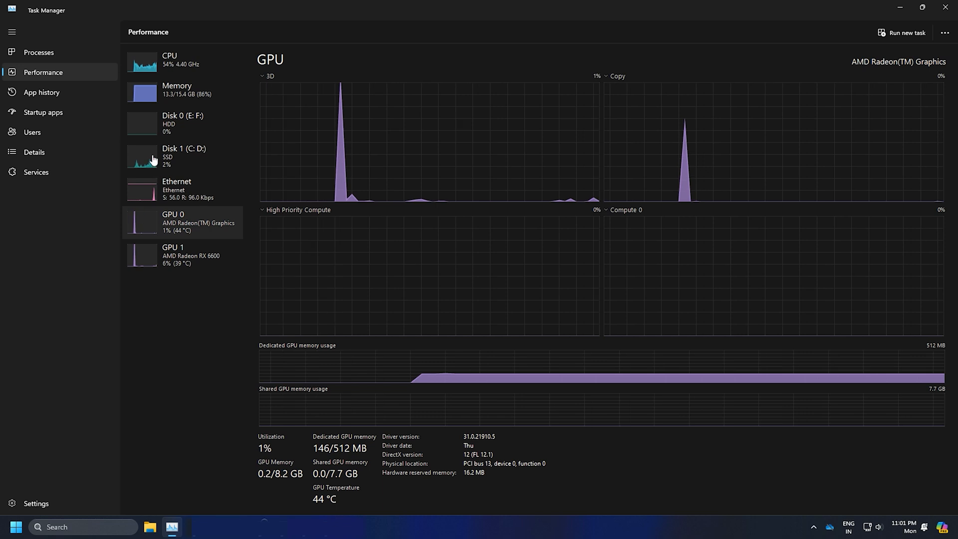
Step: Show the AMD Radeon RX 6600 GPU 1 graphs, then launch Settings from the taskbar
click(169, 59)
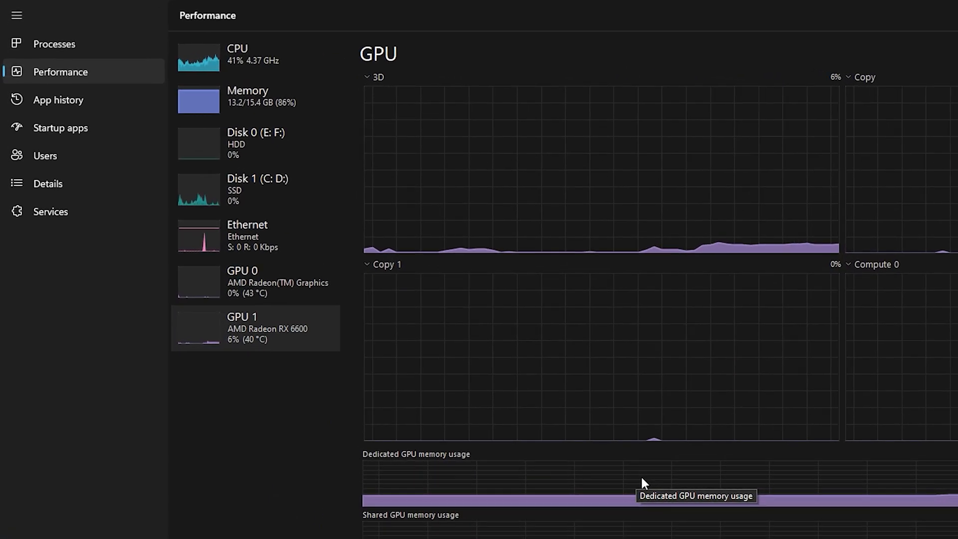
click(255, 280)
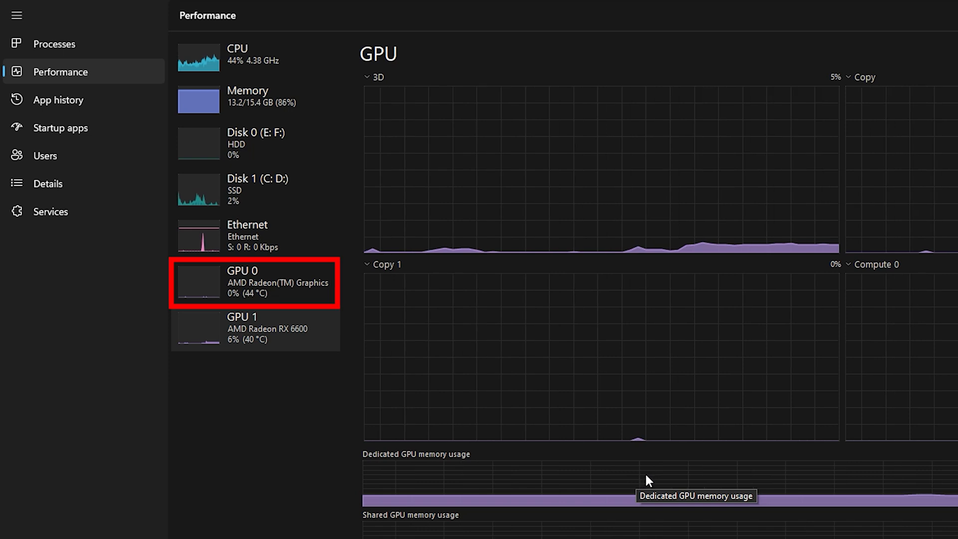
click(255, 326)
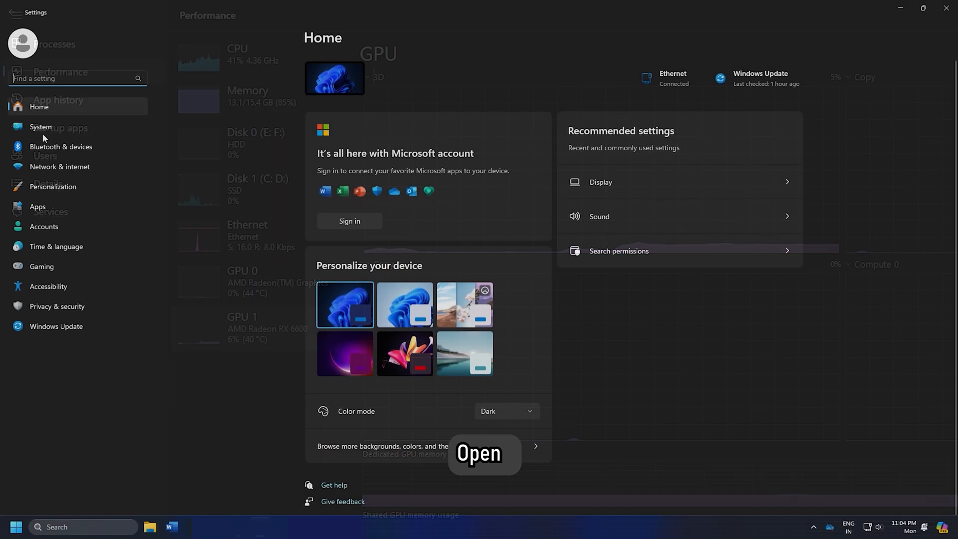
Step: Open VLC media player's graphics preference options under System display graphics settings
click(40, 127)
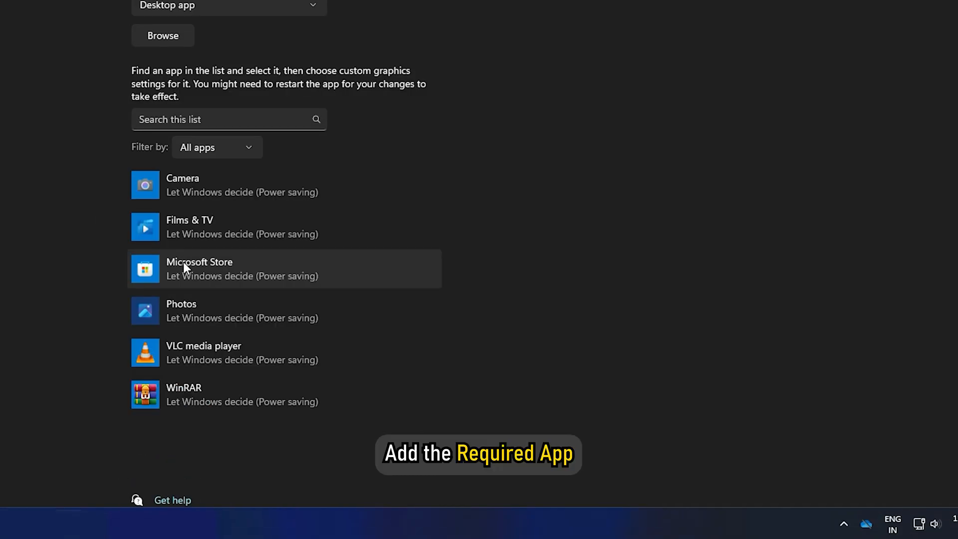
click(203, 352)
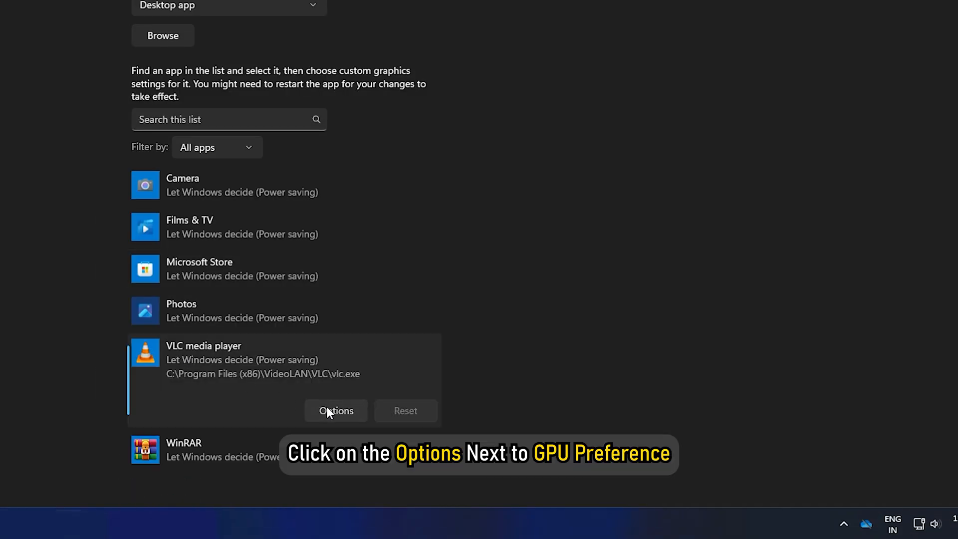
click(335, 410)
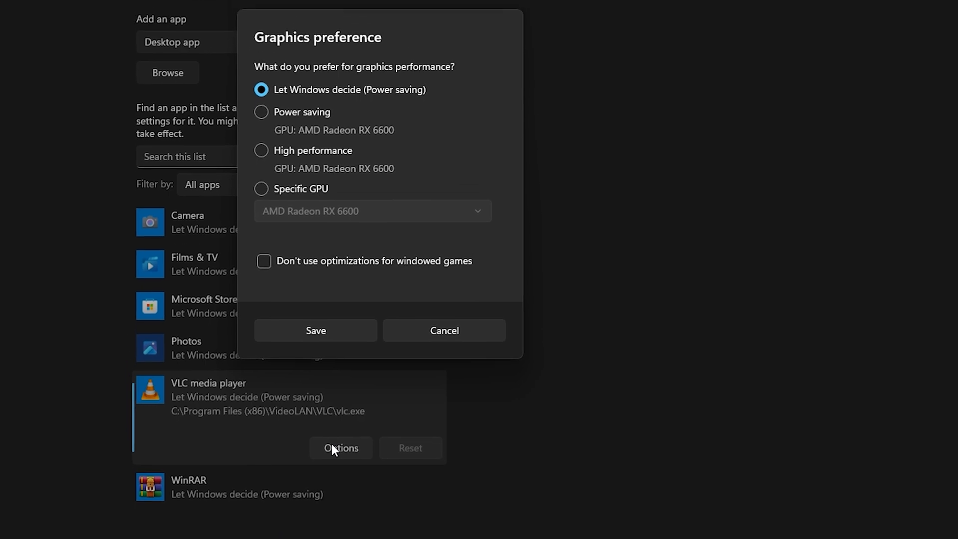
click(261, 150)
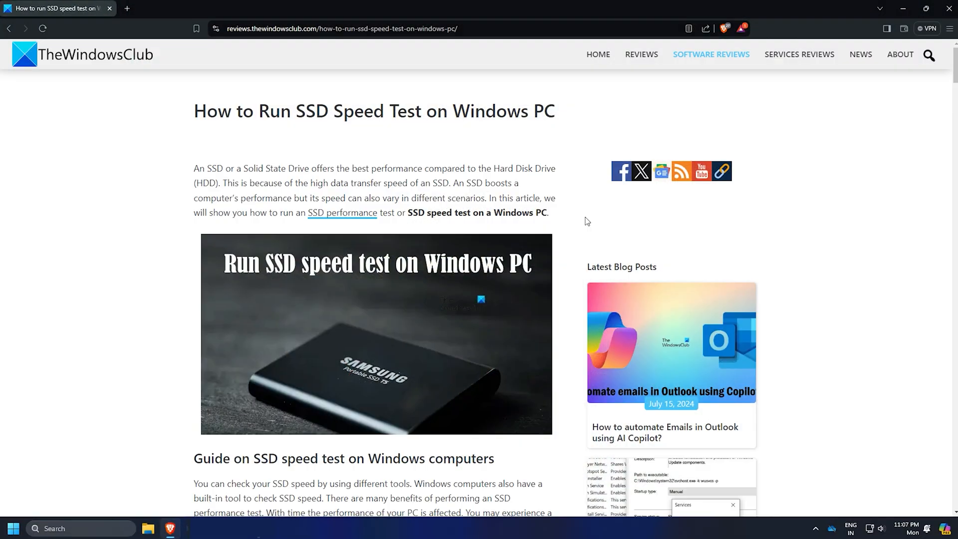
Step: Scroll the SSD speed test article down to the CrystalDiskMark benchmark section
scroll(down, 3)
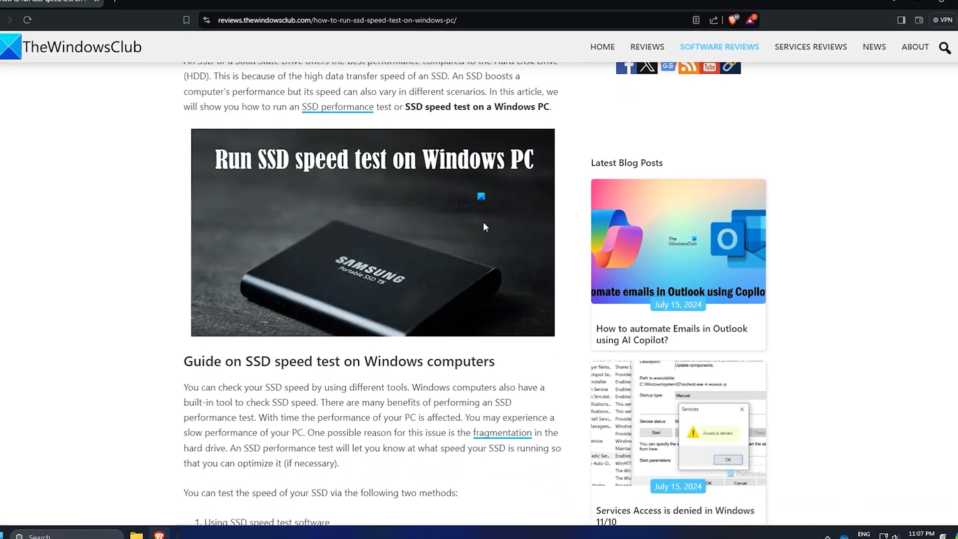
scroll(down, 3)
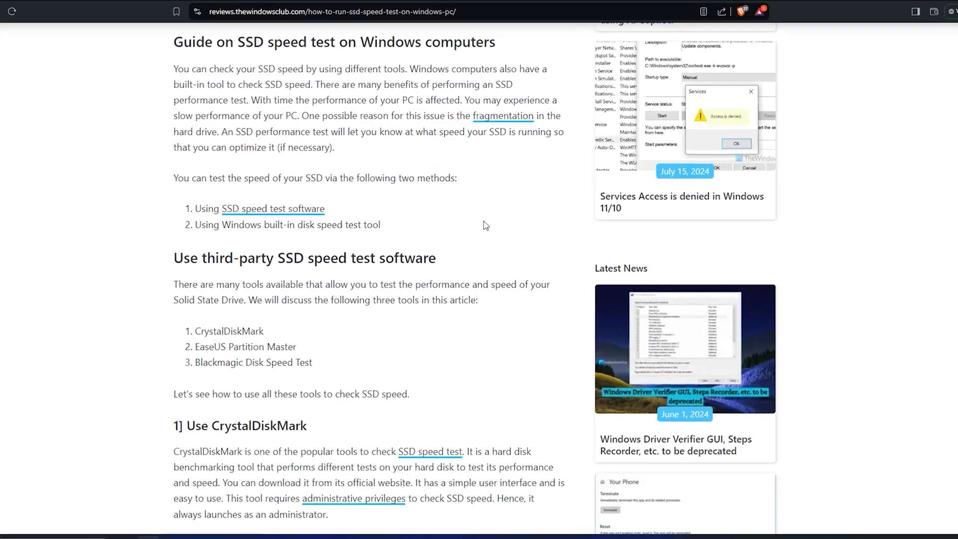
scroll(down, 3)
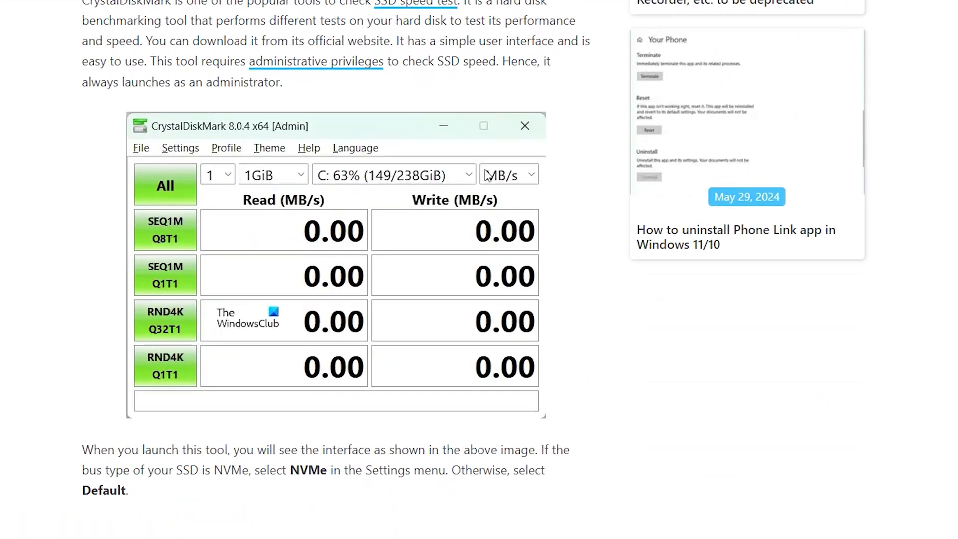